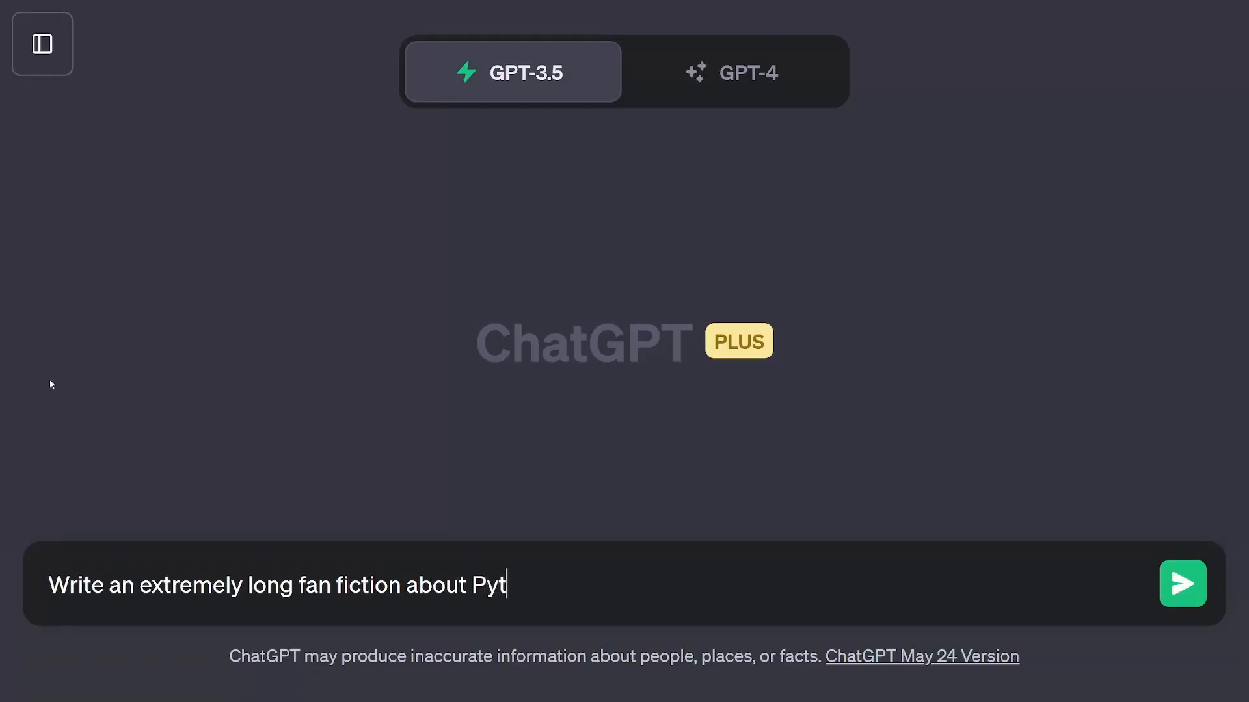
Send the prompt requesting an extremely long fan fiction about Python and C++
type("hon and")
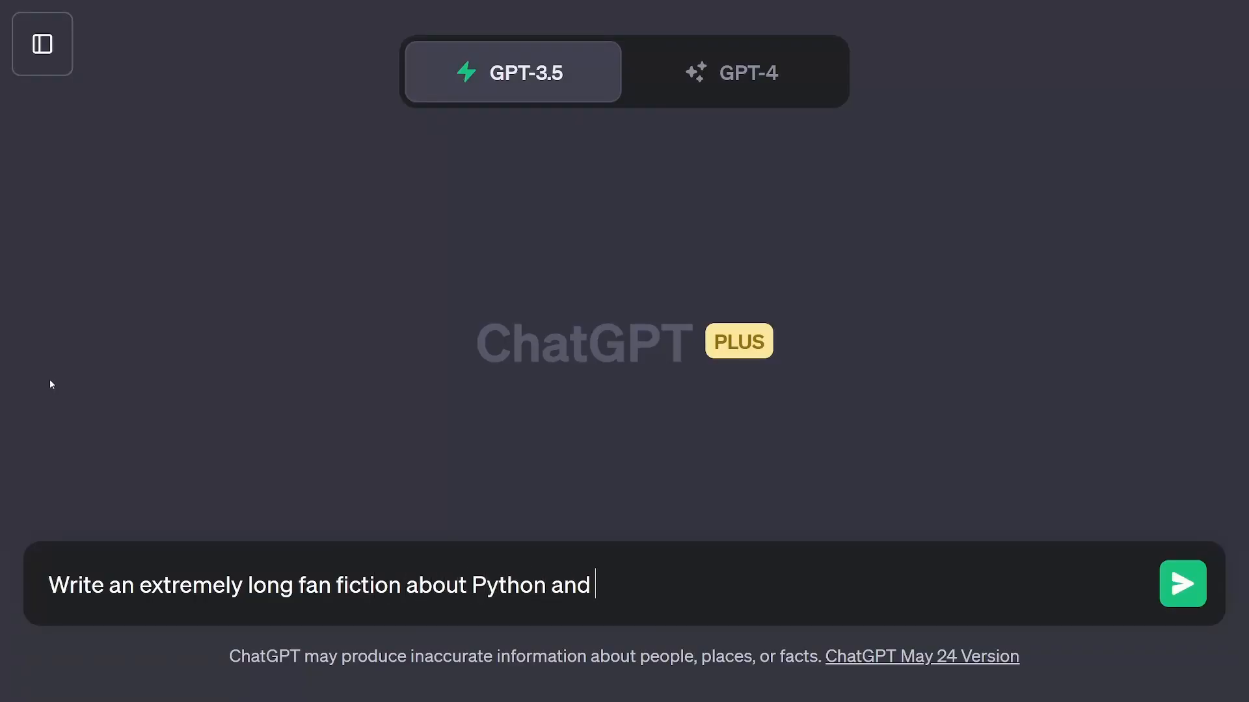
type("C++")
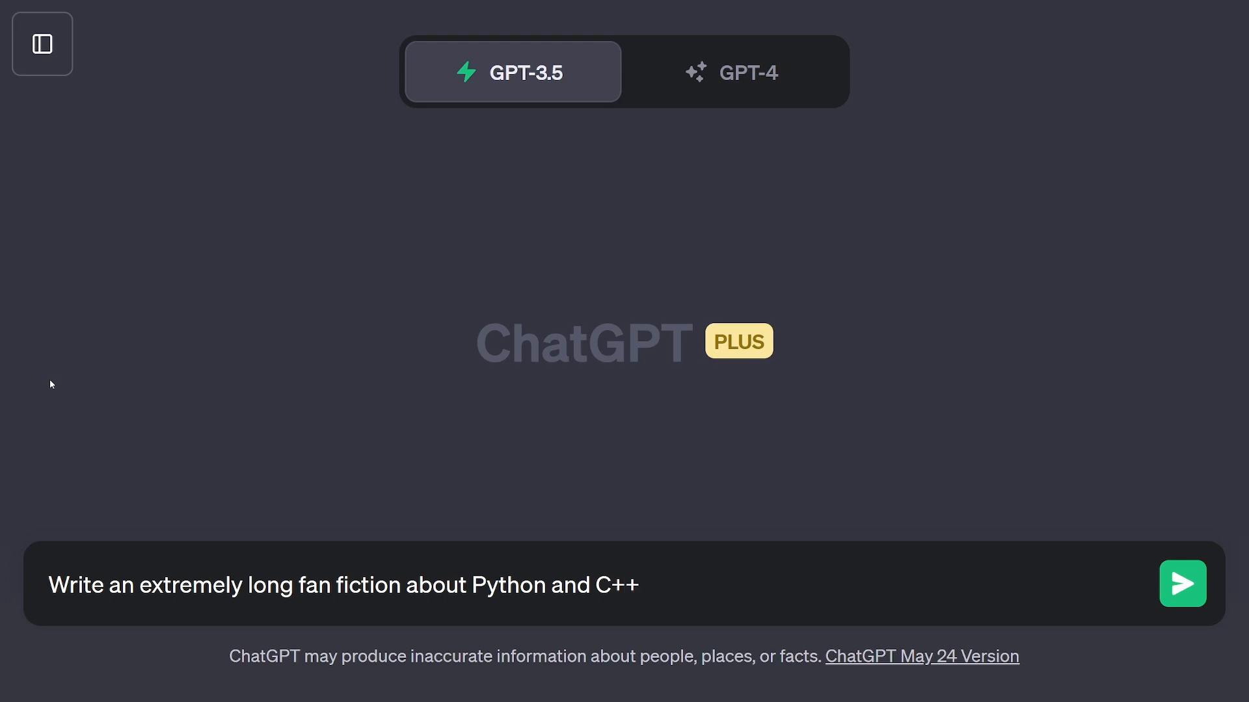
left_click(1182, 583)
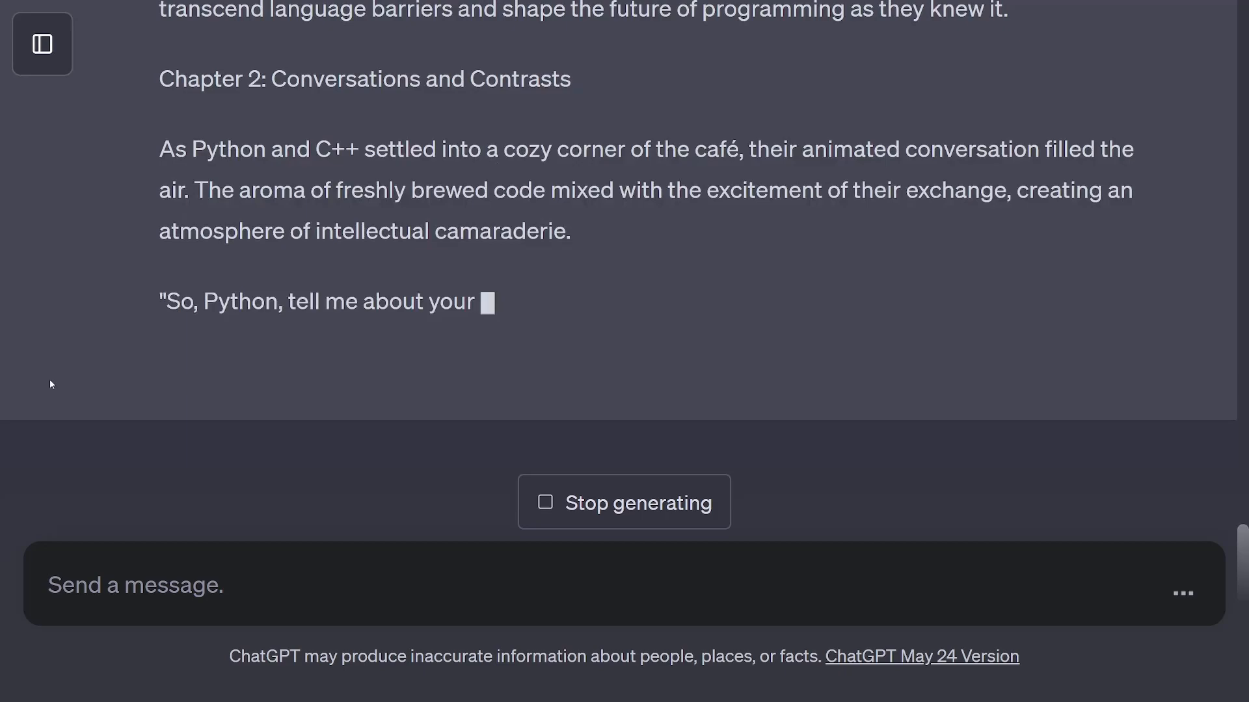
Search the plugin store for 'wolfram' and install the Wolfram plugin
left_click(624, 501)
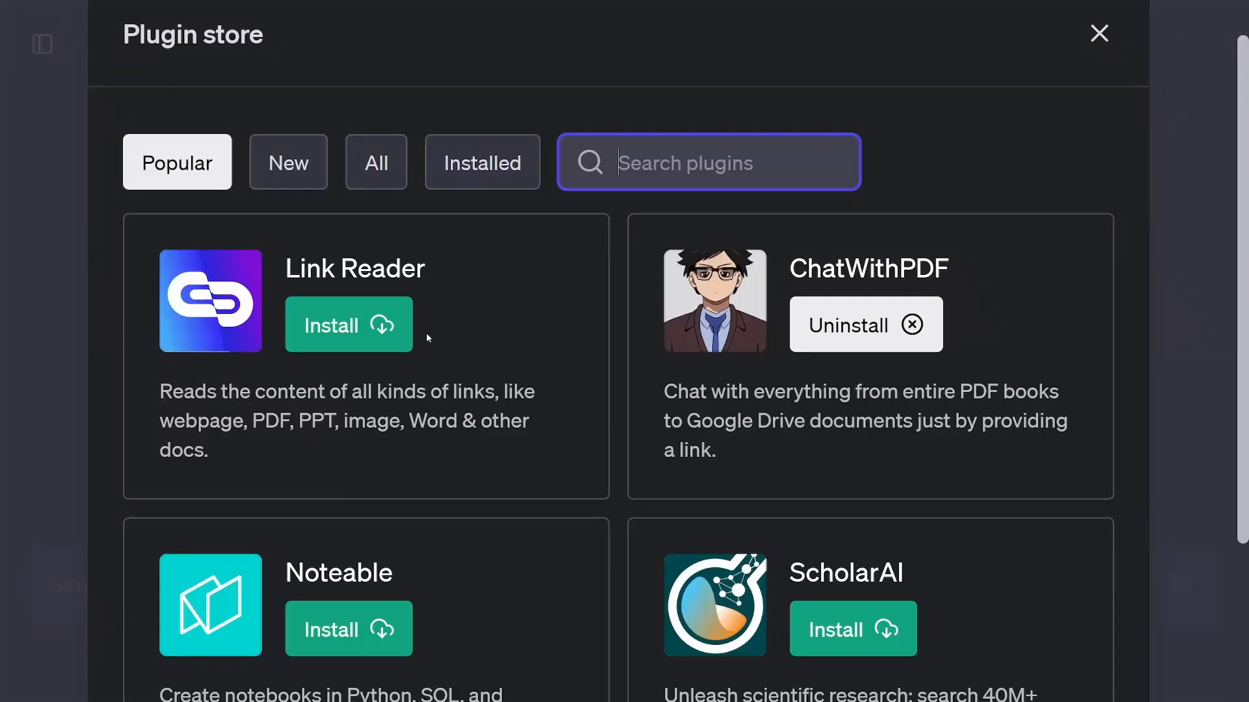
scroll("down", 3)
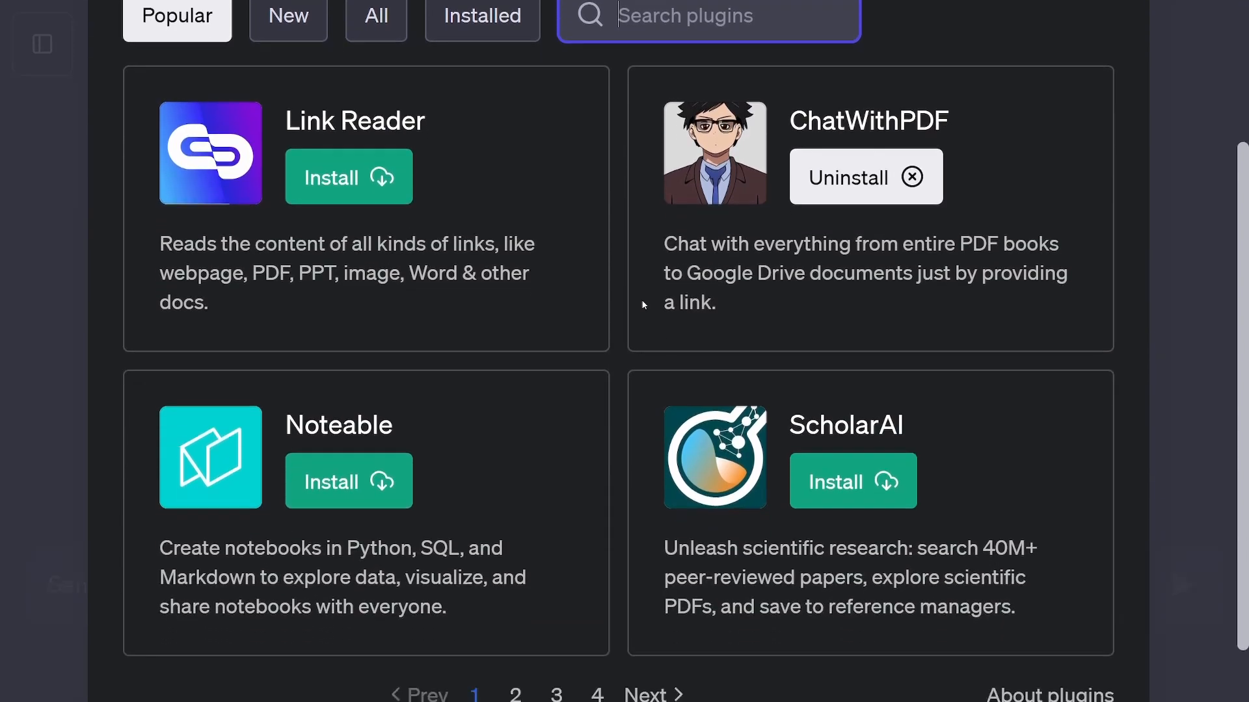
type("wolfram")
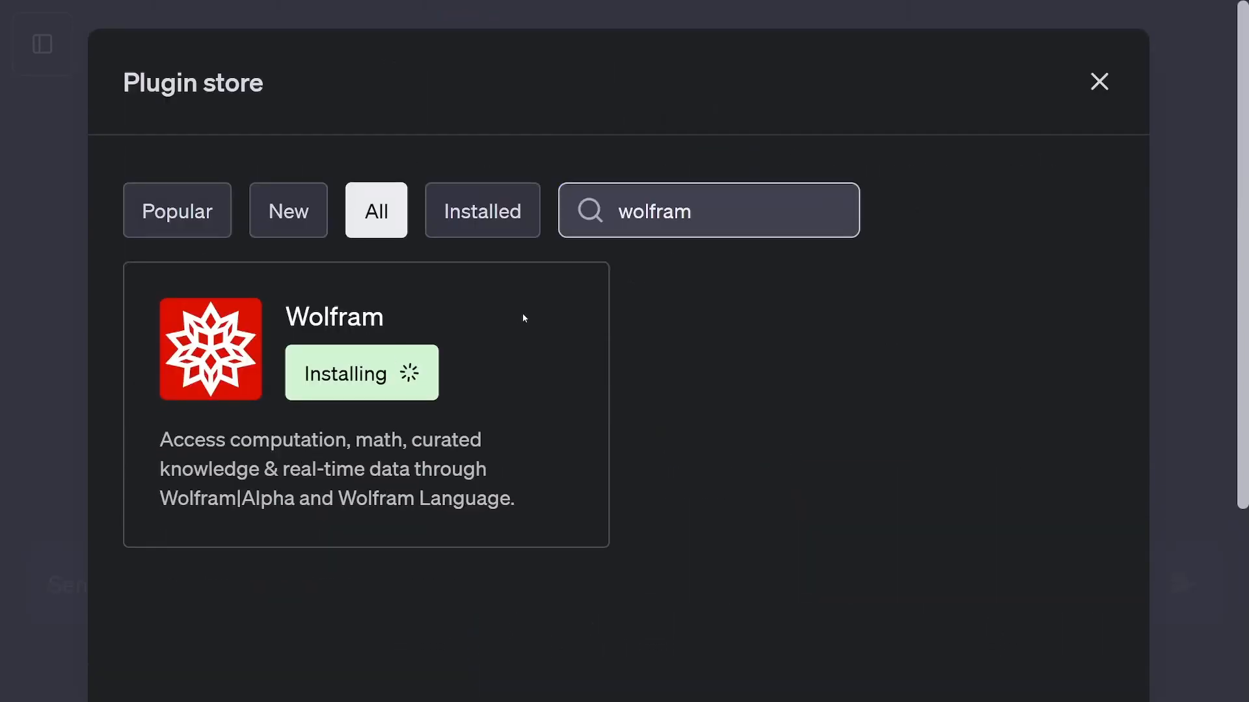
left_click(1099, 81)
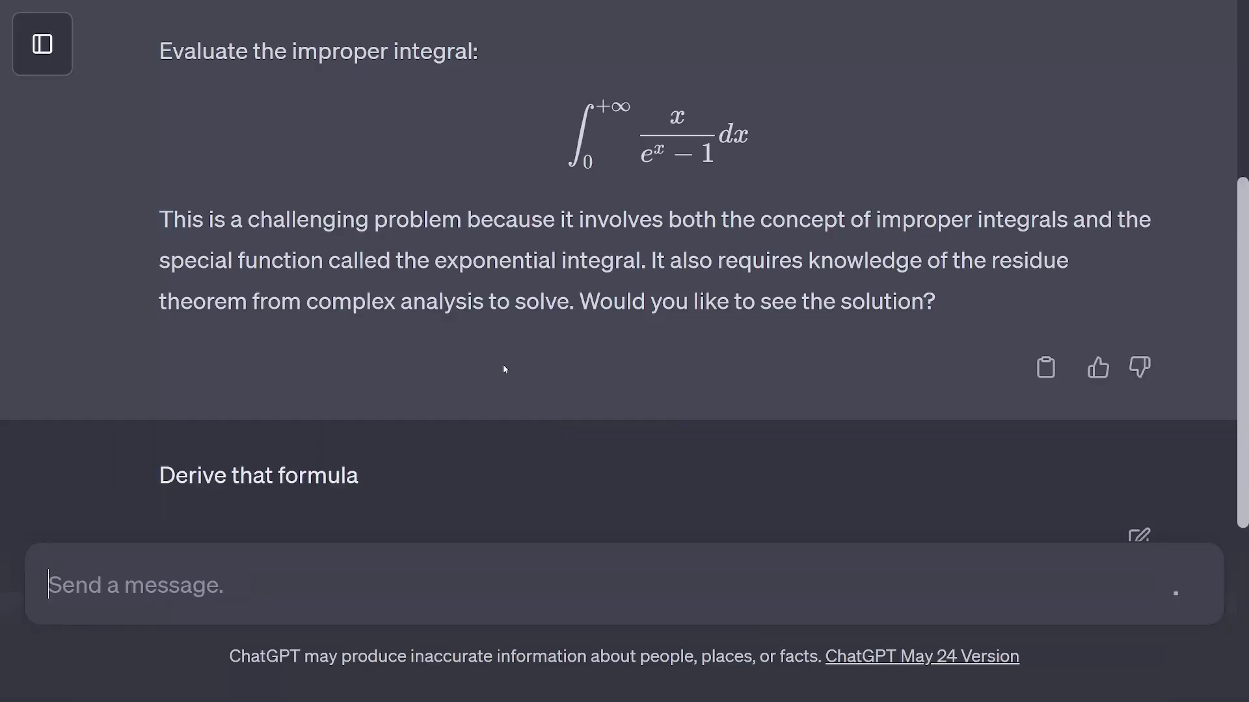
Scroll through the Twitter replies to the reply saying GPT-4 is always preferred
scroll("down", 3)
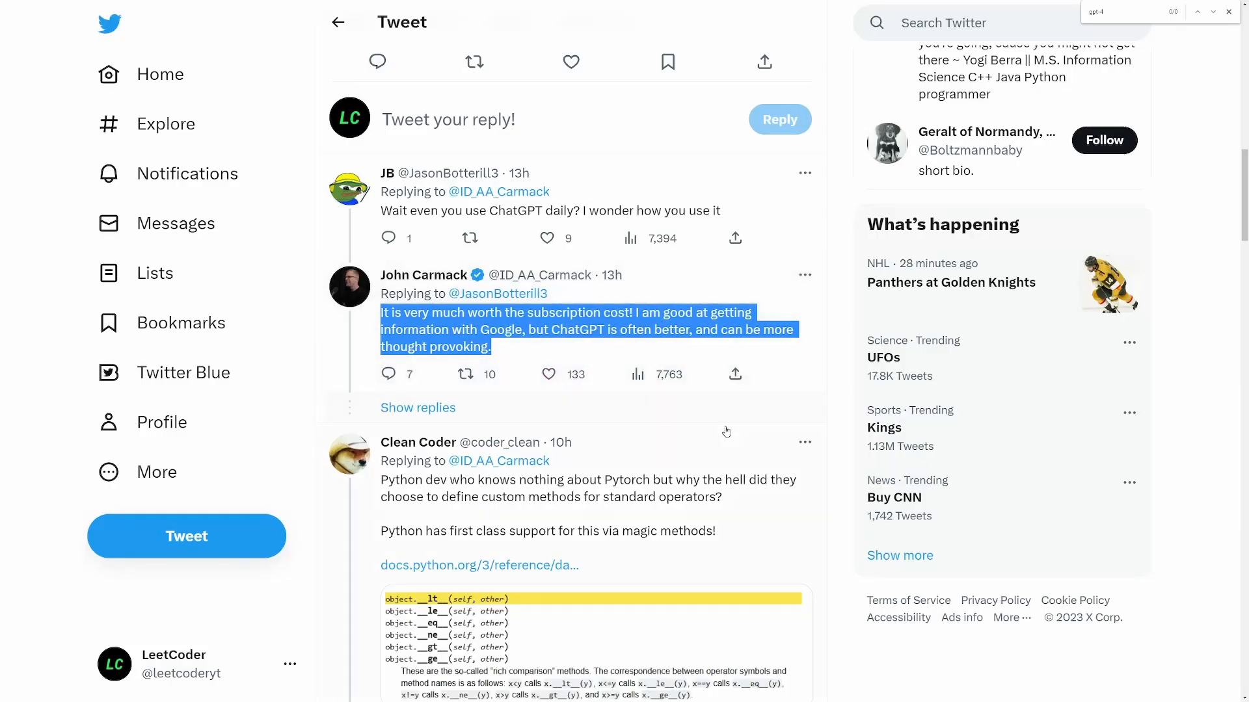
scroll("down", 3)
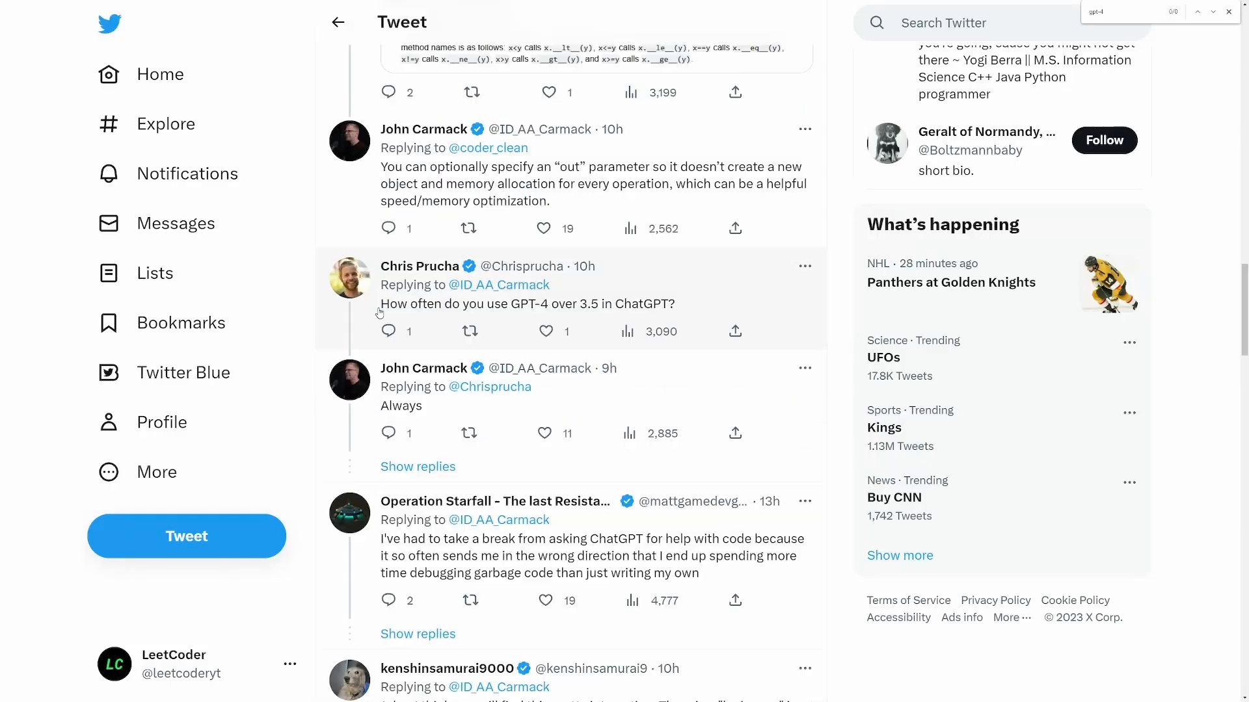